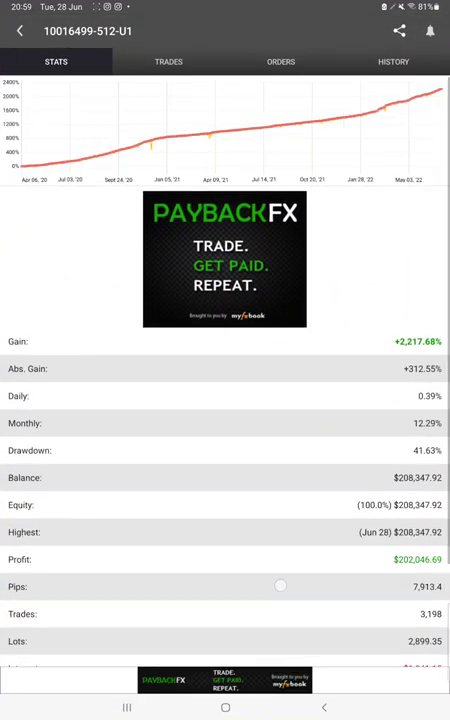
Scroll the STATS tab down to the deposits, withdrawals and last-update figures
scroll("down", 3)
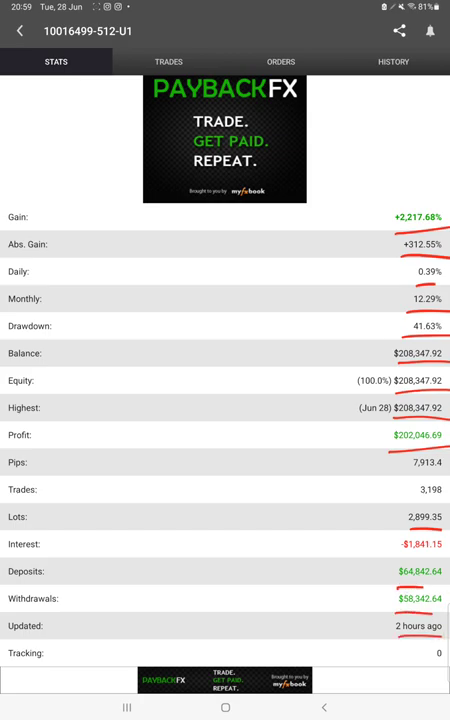
Check the empty Trades and Orders tabs, then scroll the EURUSD closed-trade History list
left_click(167, 61)
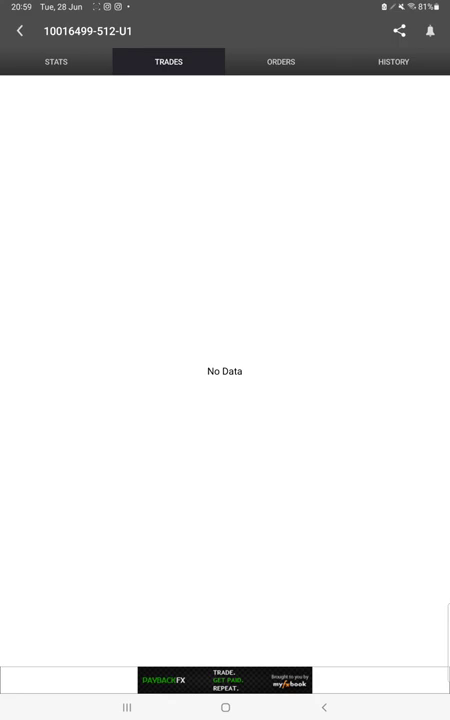
left_click(280, 61)
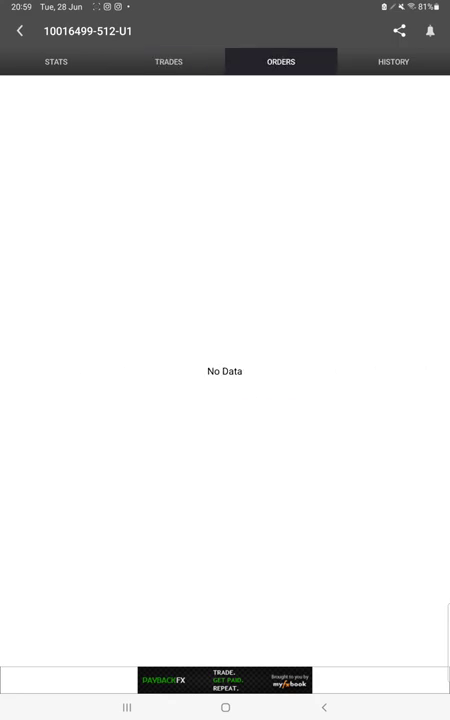
left_click(393, 61)
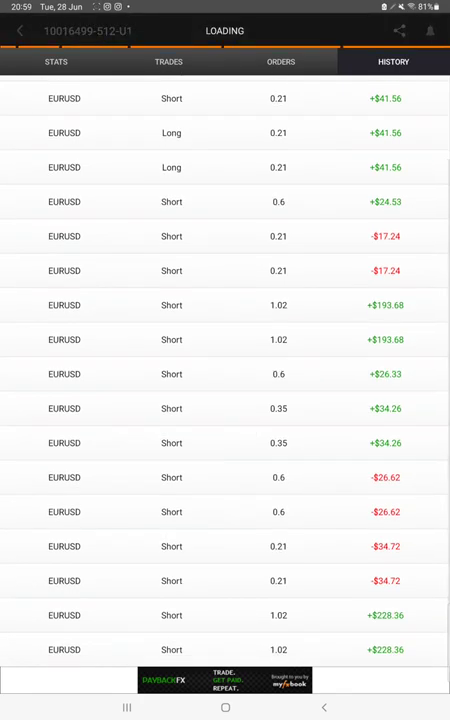
scroll("down", 3)
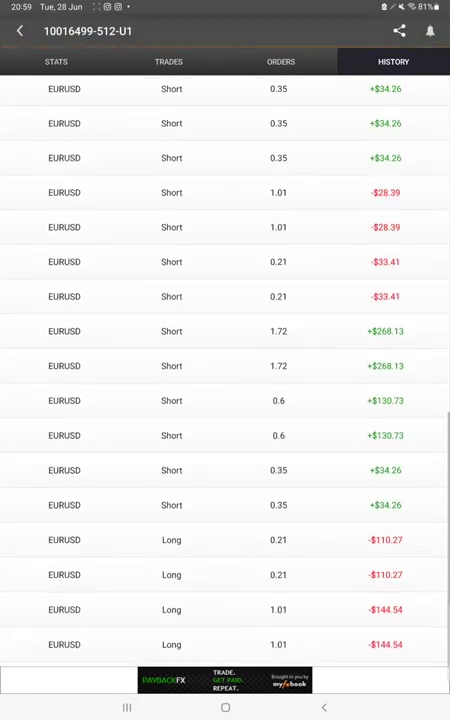
scroll("down", 3)
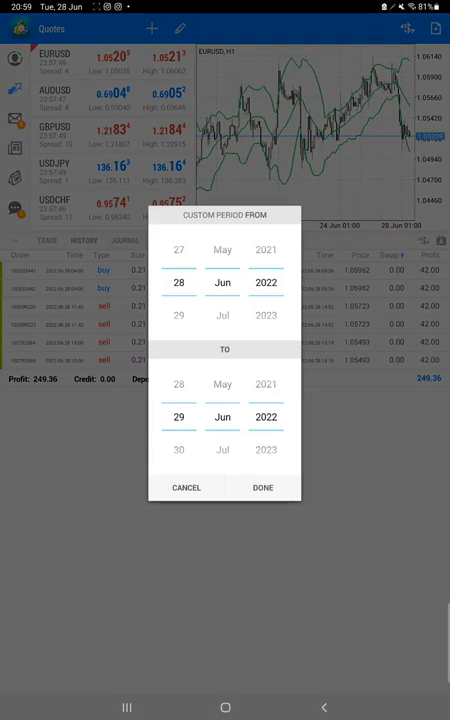
Dismiss the custom 28–29 Jun 2022 period to show the full 2020–2022 history
left_click(262, 487)
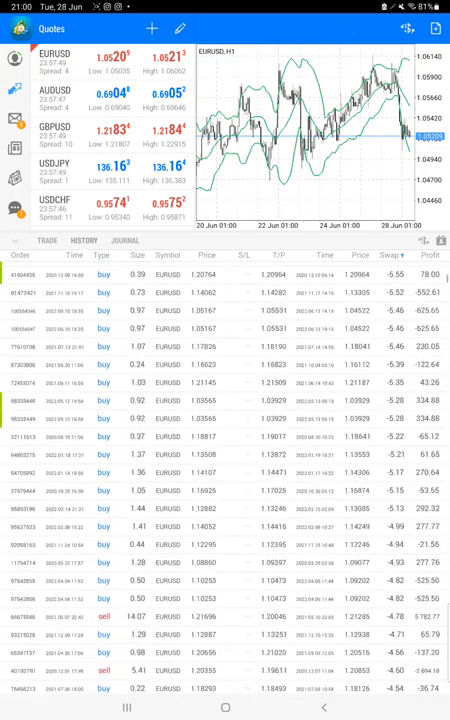
Scroll through the closed EURUSD trades in the History list
scroll("down", 3)
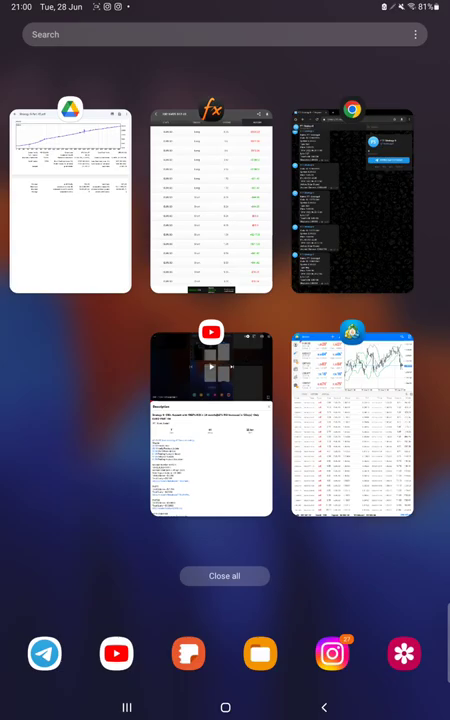
Open the Strategy 8 Part 45 PDF and annotate R:R 1:0.83 and B.E. 54.1
left_click(70, 200)
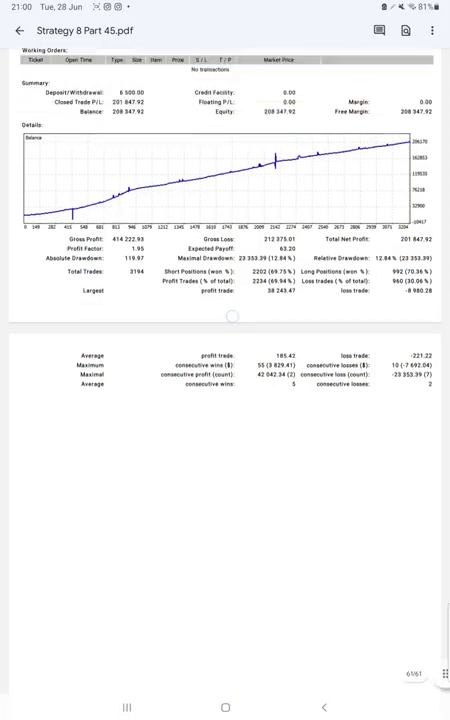
scroll("down", 3)
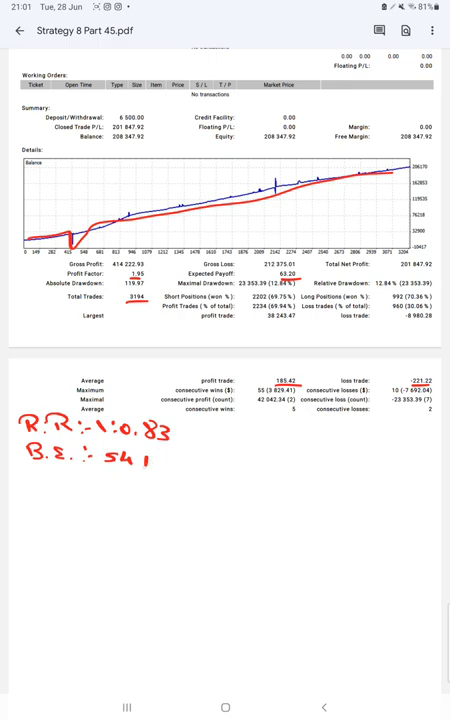
type("Acc")
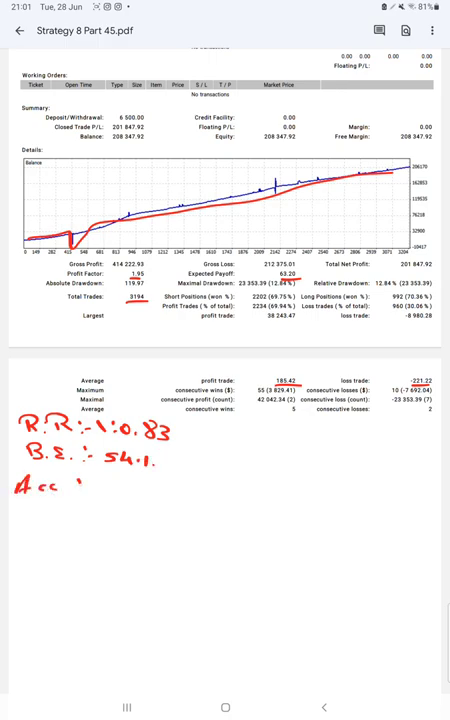